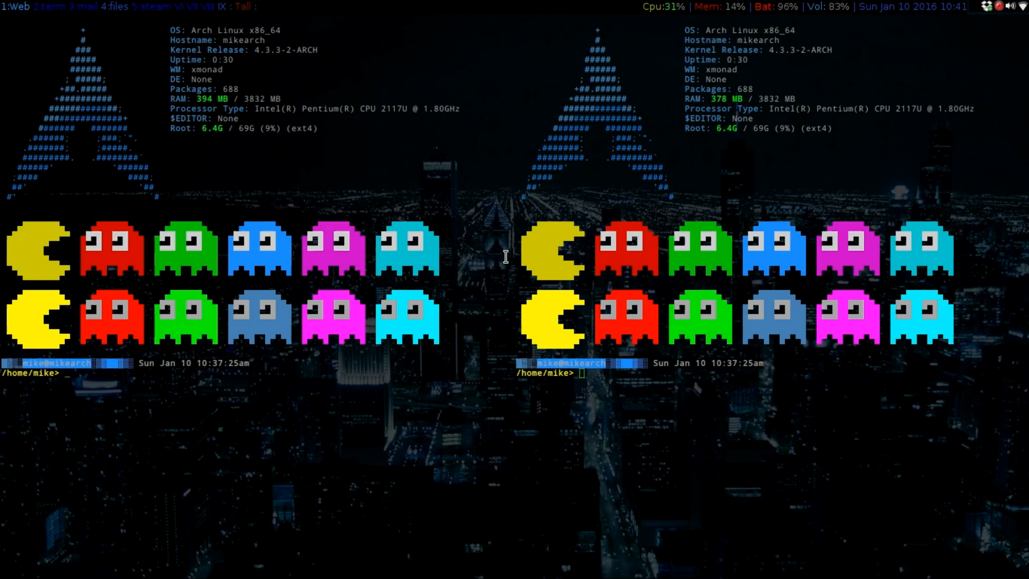
{"action": "mouse_move", "coordinate": [215, 254]}
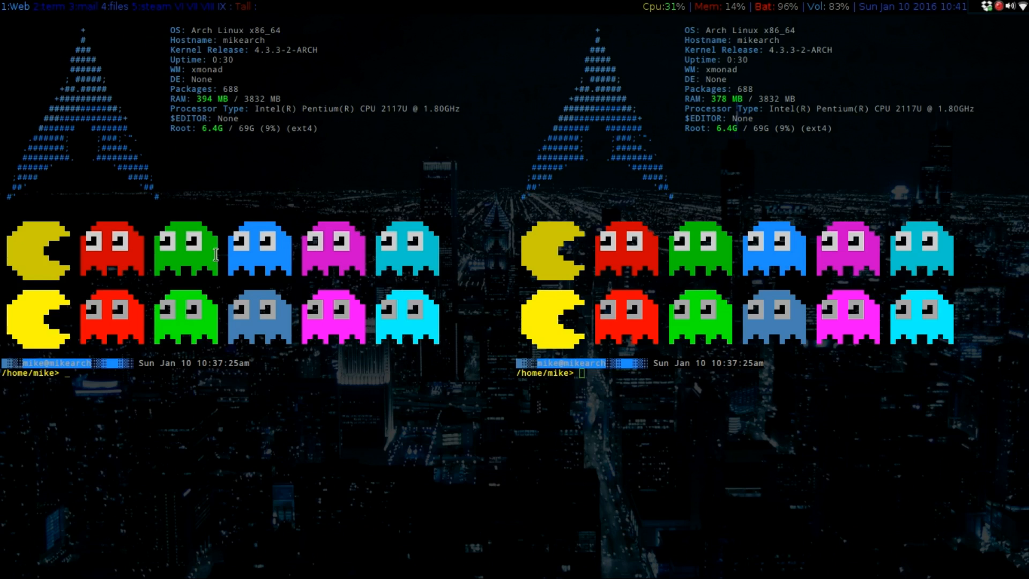
{"action": "mouse_move", "coordinate": [212, 321]}
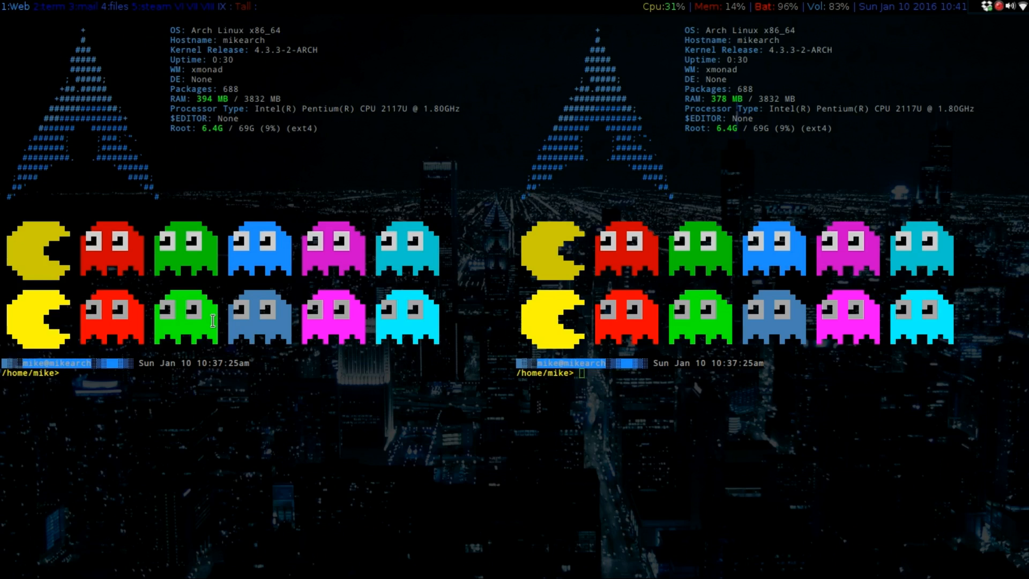
- Launch Ranger in the left terminal with the 'r' alias
{"action": "type", "text": "r"}
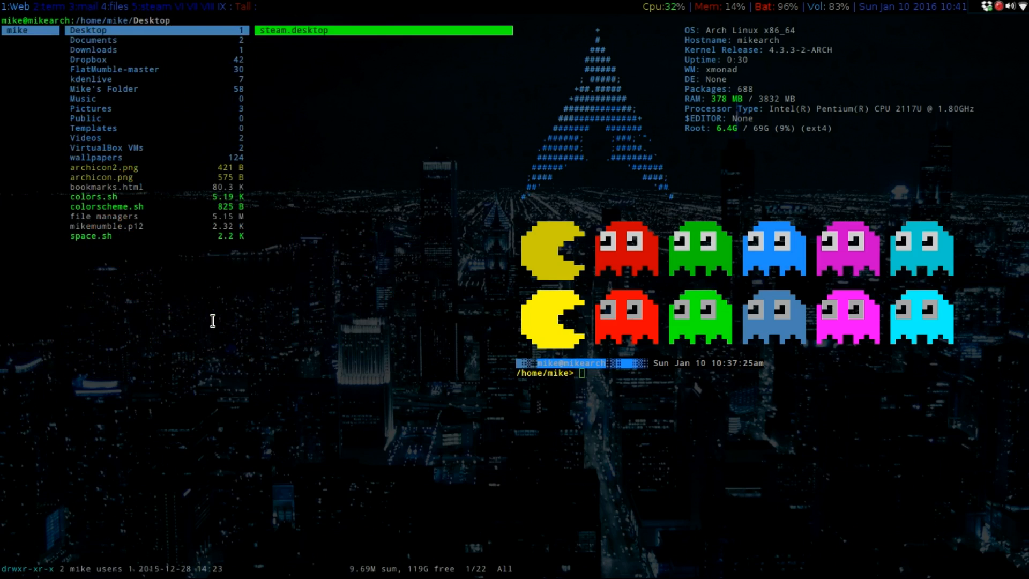
{"action": "mouse_move", "coordinate": [718, 436]}
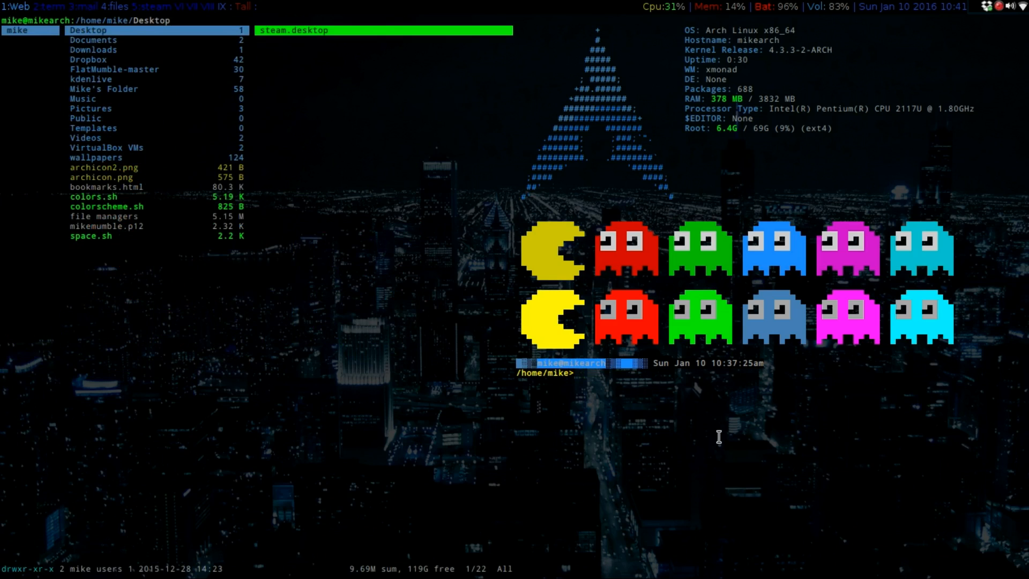
- Launch Midnight Commander with 'mc' in the right terminal
{"action": "type", "text": "mc"}
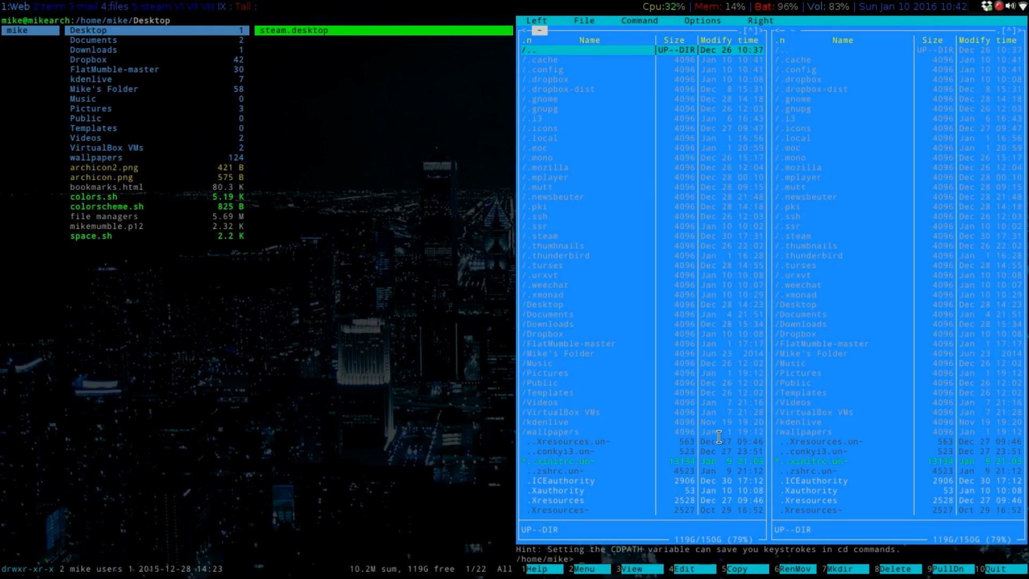
{"action": "mouse_move", "coordinate": [274, 316]}
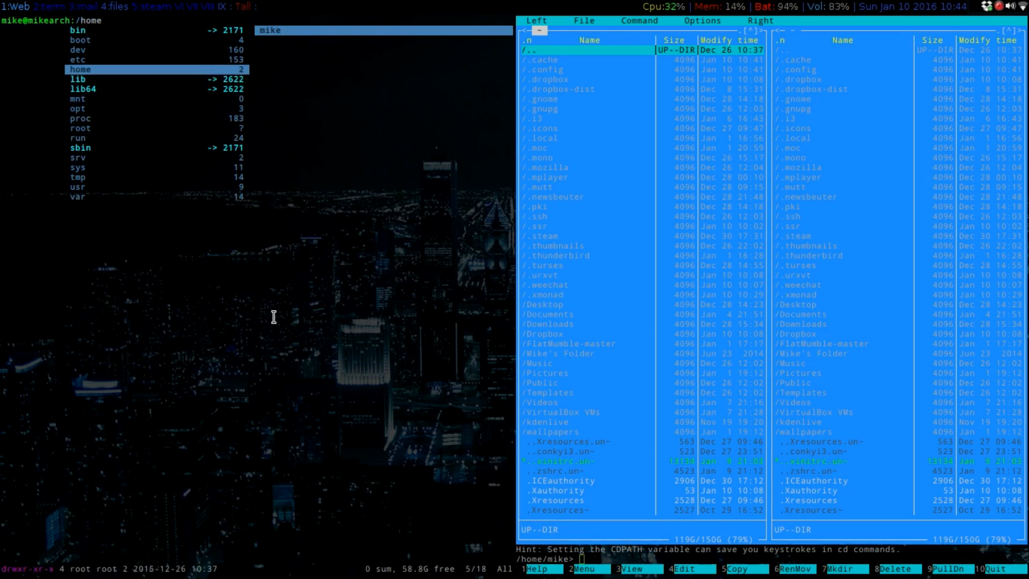
- Browse in Ranger from home through Desktop into Documents/Mike'sDocs
{"action": "key", "text": "Down"}
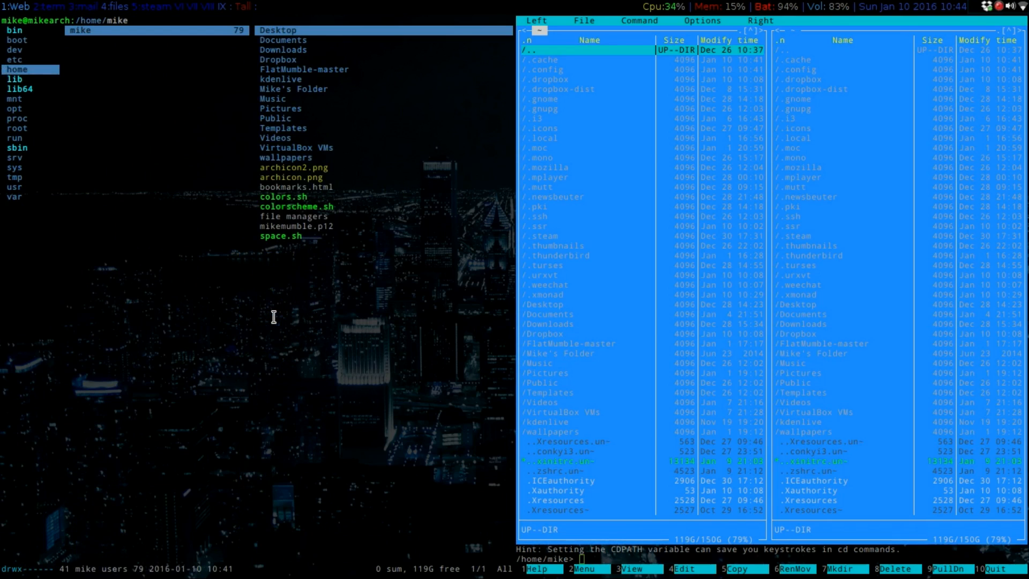
{"action": "double_click", "coordinate": [278, 29]}
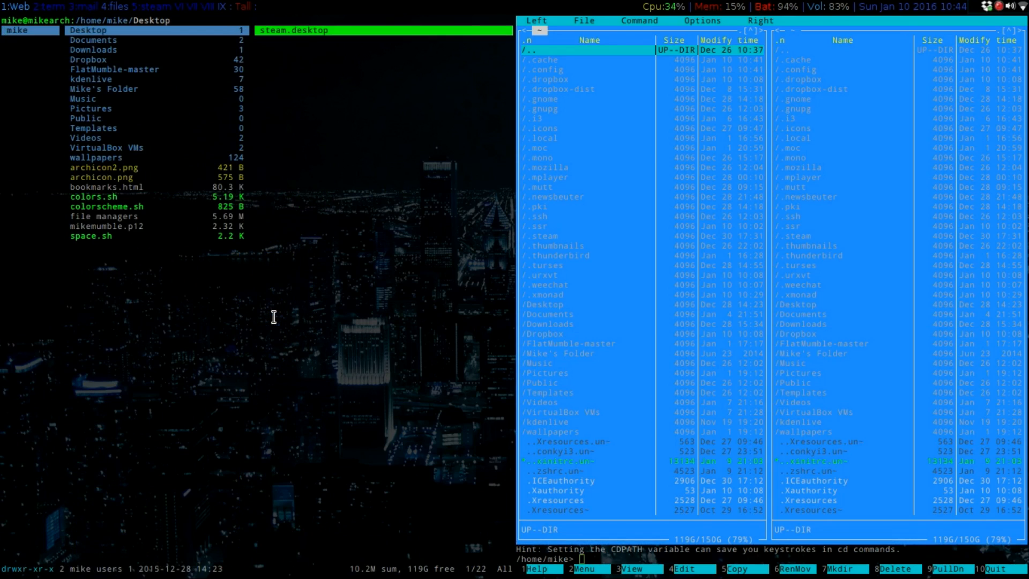
{"action": "left_click", "coordinate": [84, 98]}
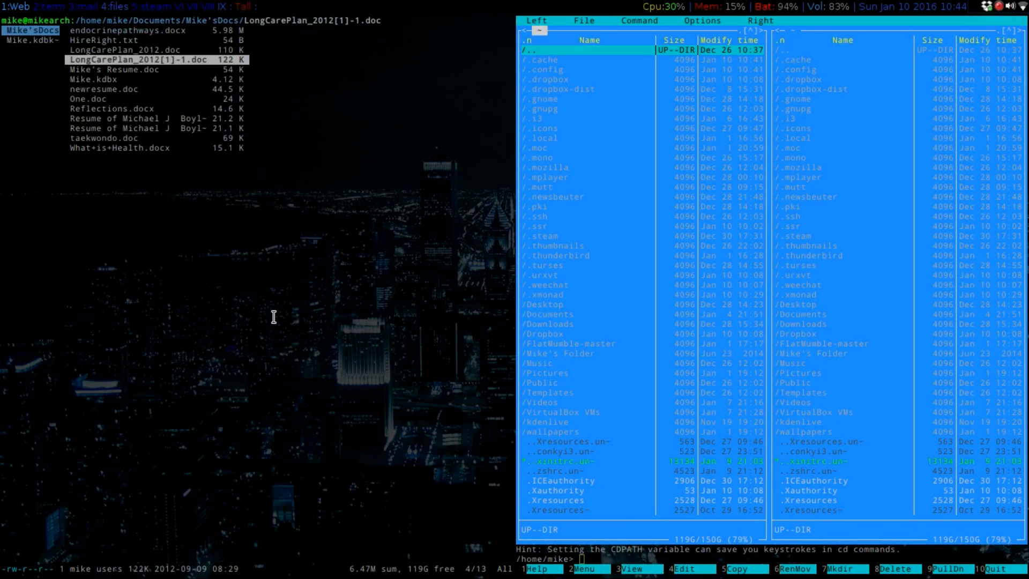
- Select One.doc in Mike'sDocs, then return Ranger to the home folder listing
{"action": "left_click", "coordinate": [118, 89]}
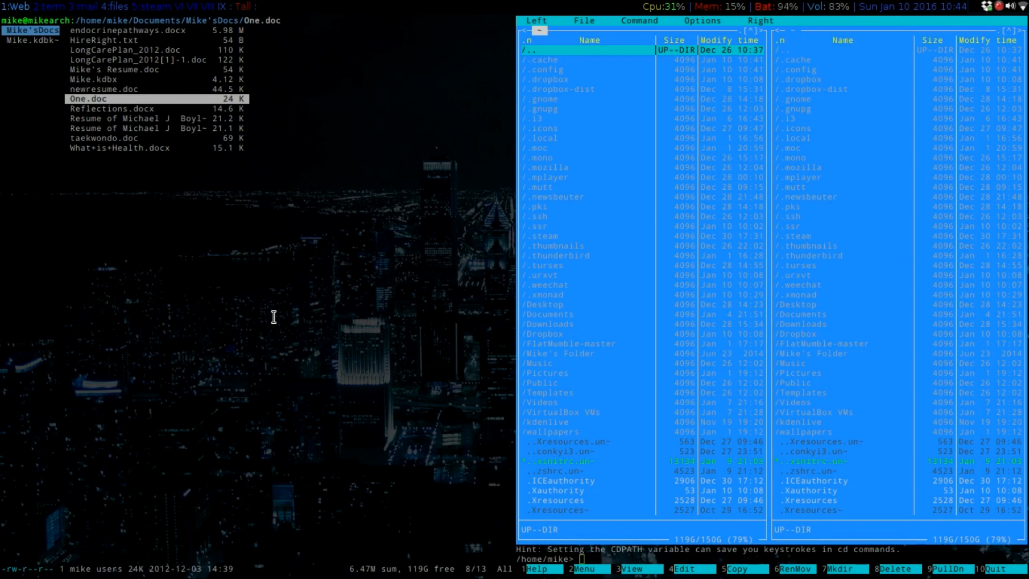
{"action": "left_click", "coordinate": [103, 138]}
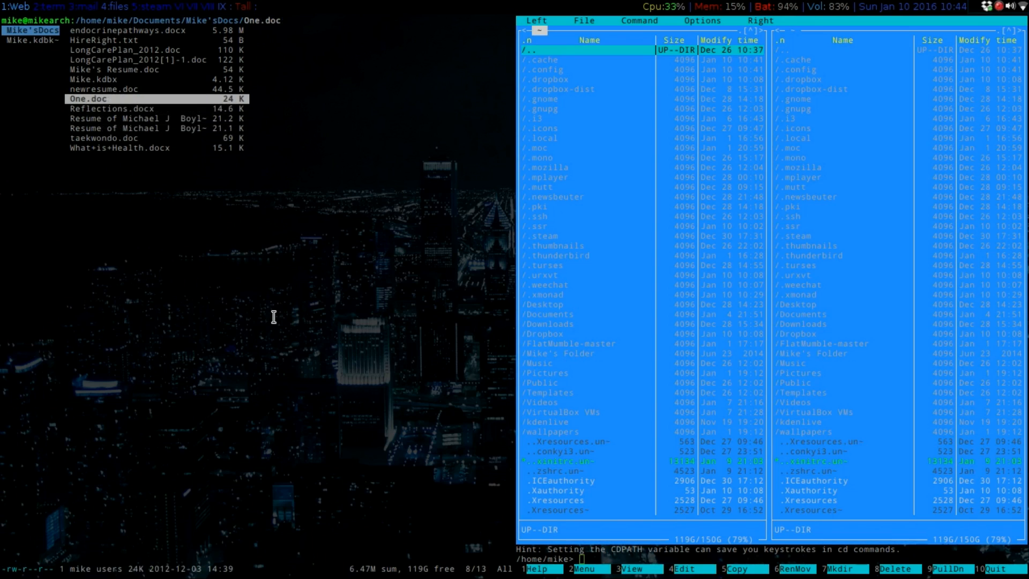
{"action": "left_click", "coordinate": [131, 49]}
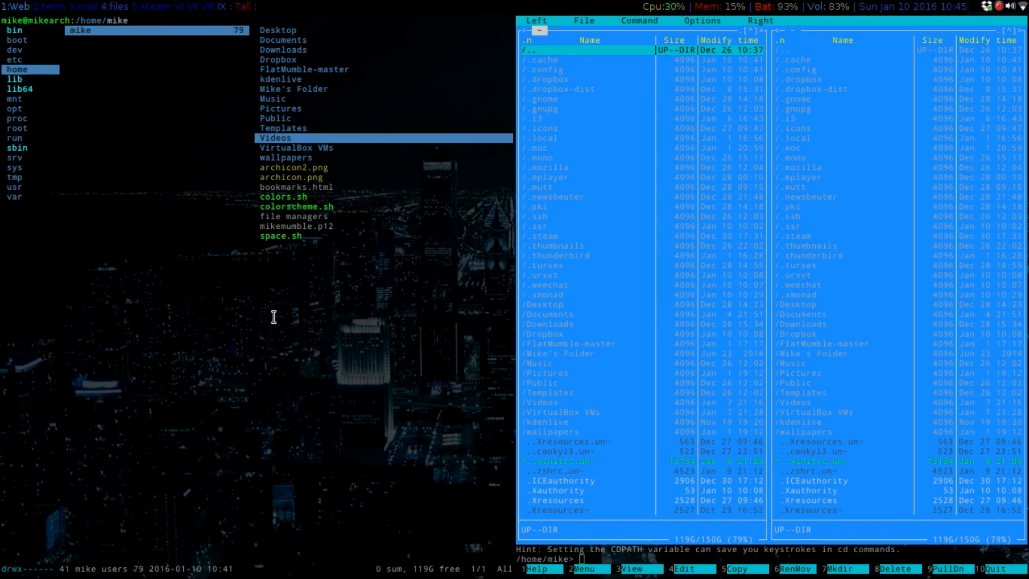
- Open Videos in Ranger and move down Midnight Commander's left panel list
{"action": "double_click", "coordinate": [275, 138]}
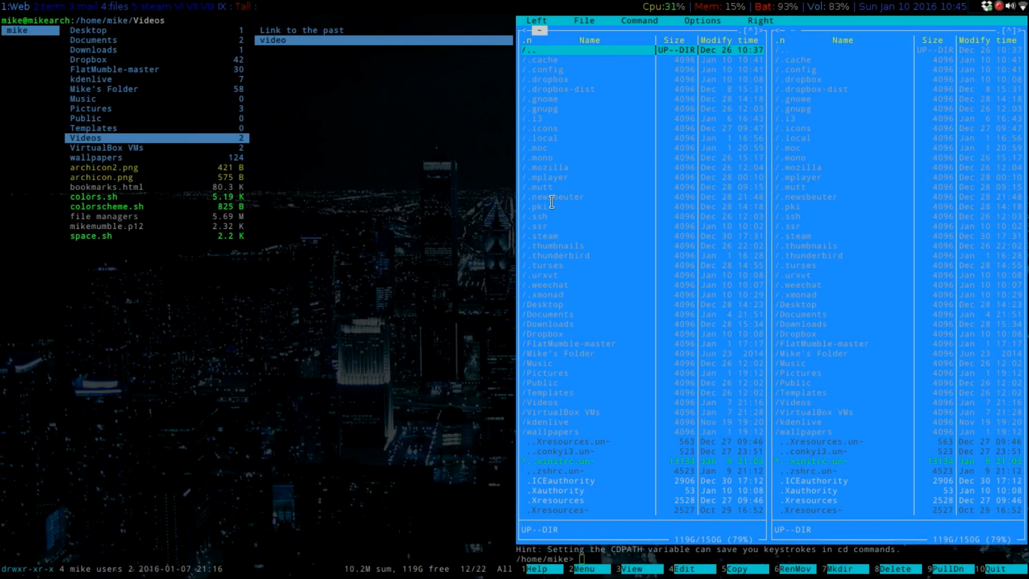
{"action": "mouse_move", "coordinate": [816, 201]}
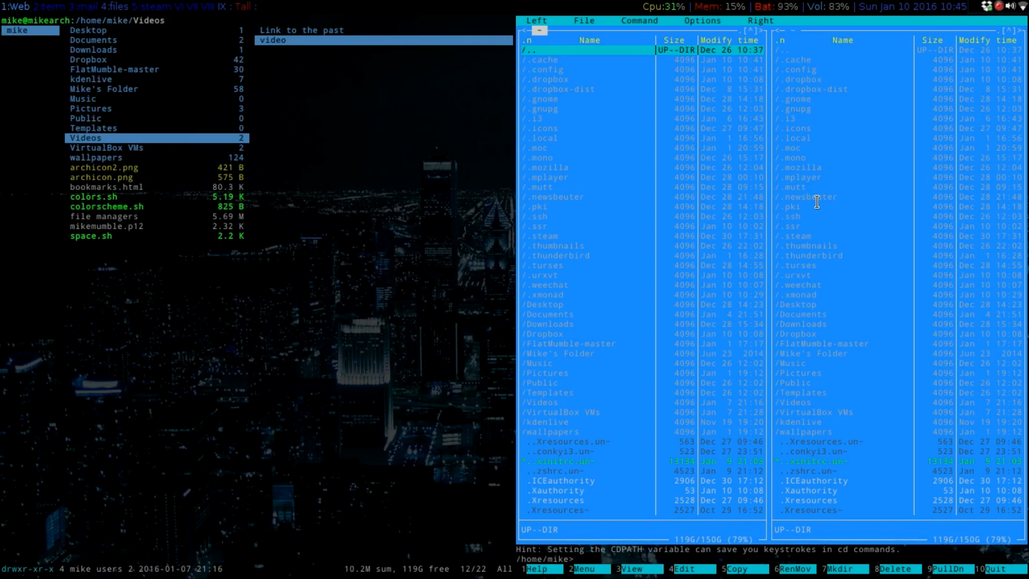
{"action": "key", "text": "Down"}
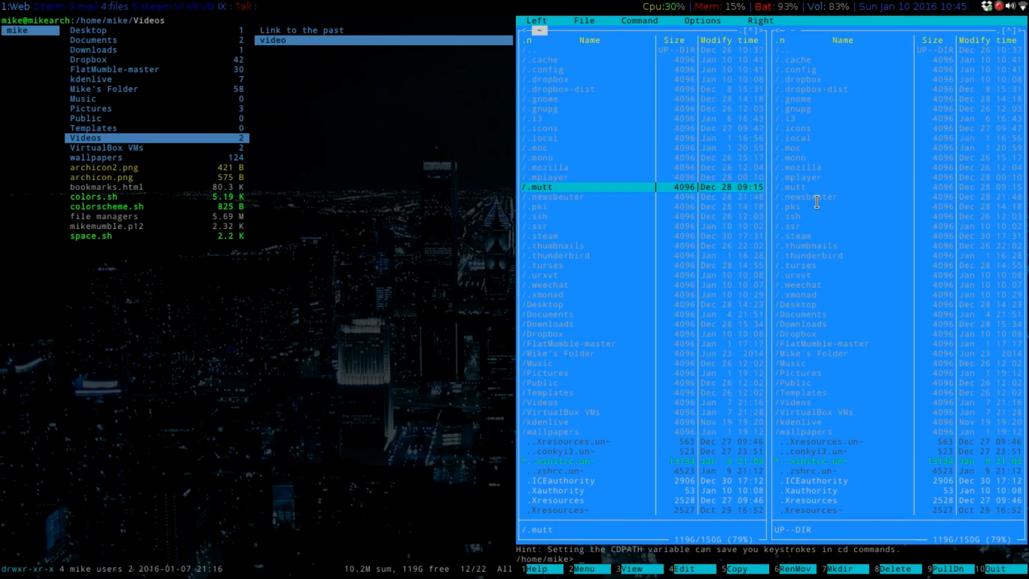
- Enter the Videos/video folder in Midnight Commander's left panel to list its mp4 files
{"action": "key", "text": "Down"}
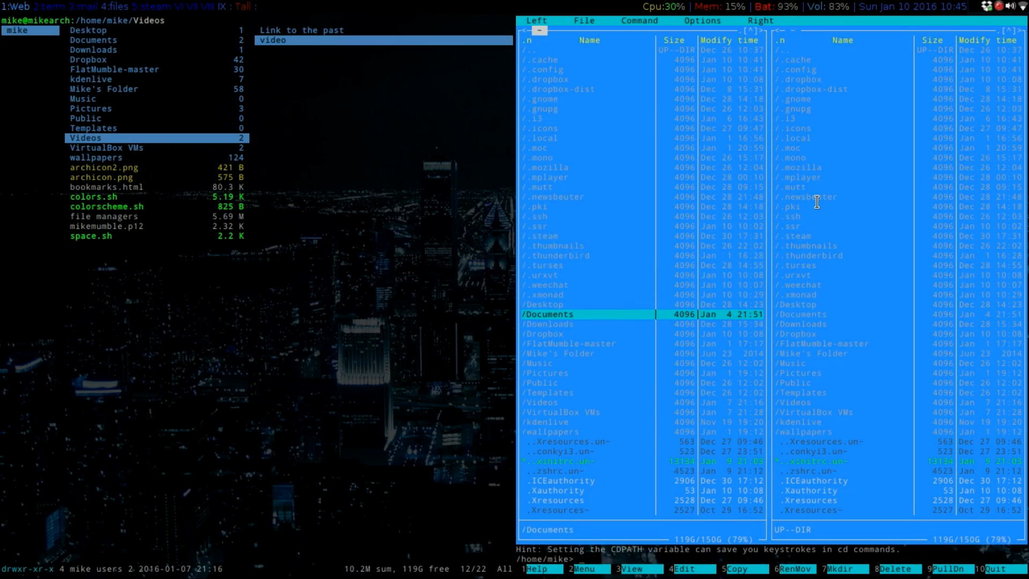
{"action": "key", "text": "up"}
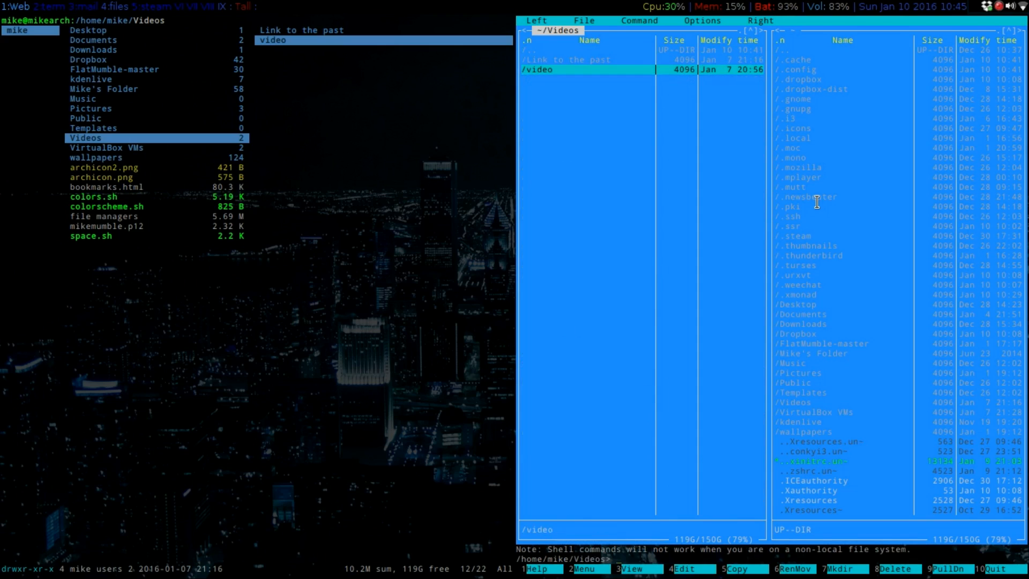
{"action": "double_click", "coordinate": [538, 69]}
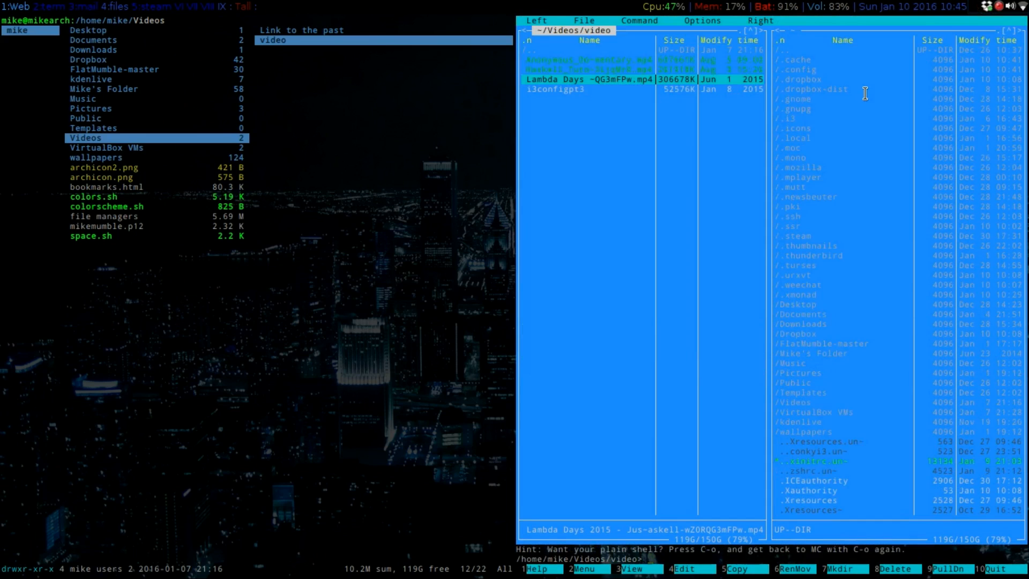
{"action": "mouse_move", "coordinate": [585, 129]}
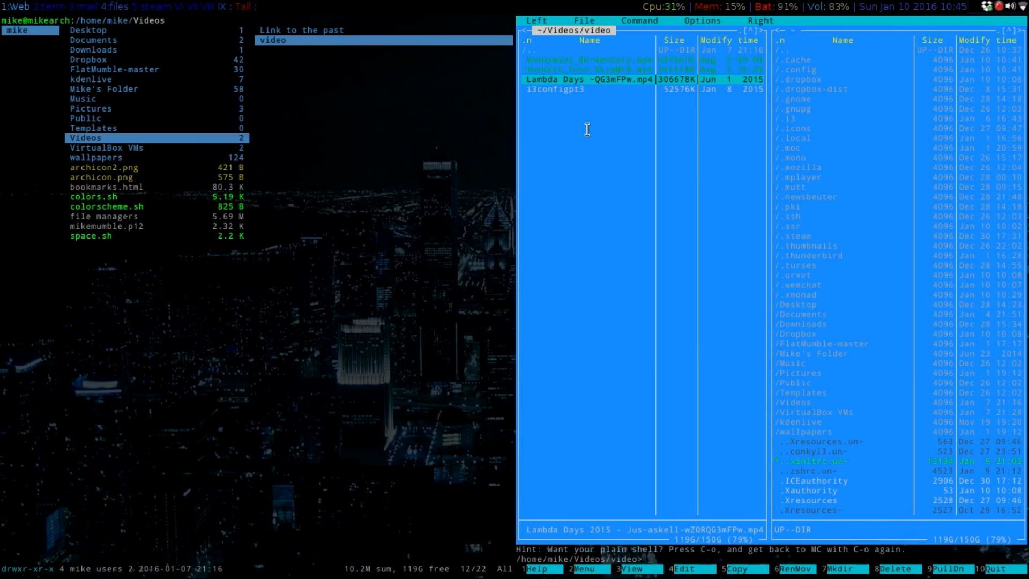
{"action": "mouse_move", "coordinate": [529, 125]}
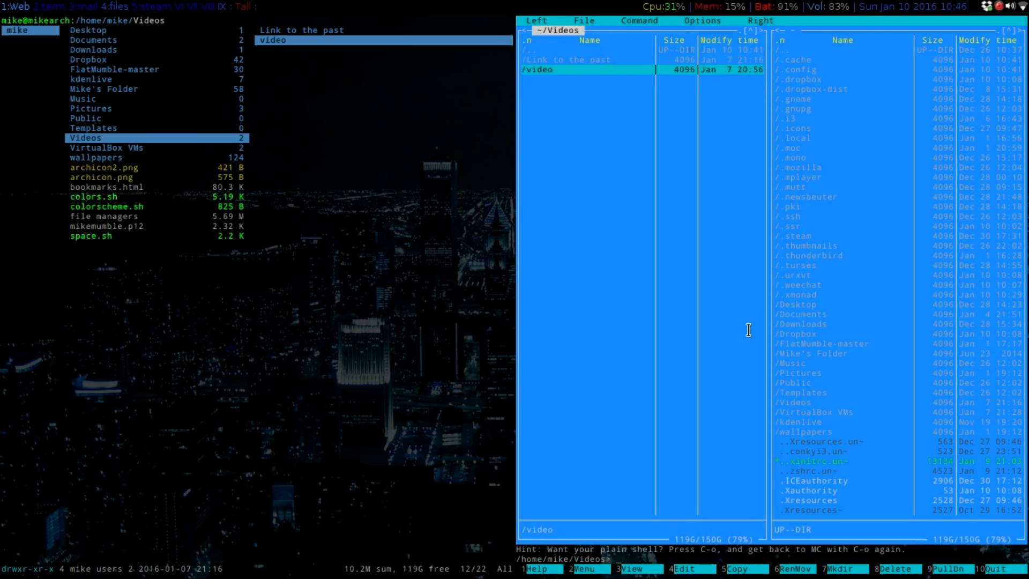
- Leave Videos for home and list the wallpapers folder's images
{"action": "key", "text": "Up"}
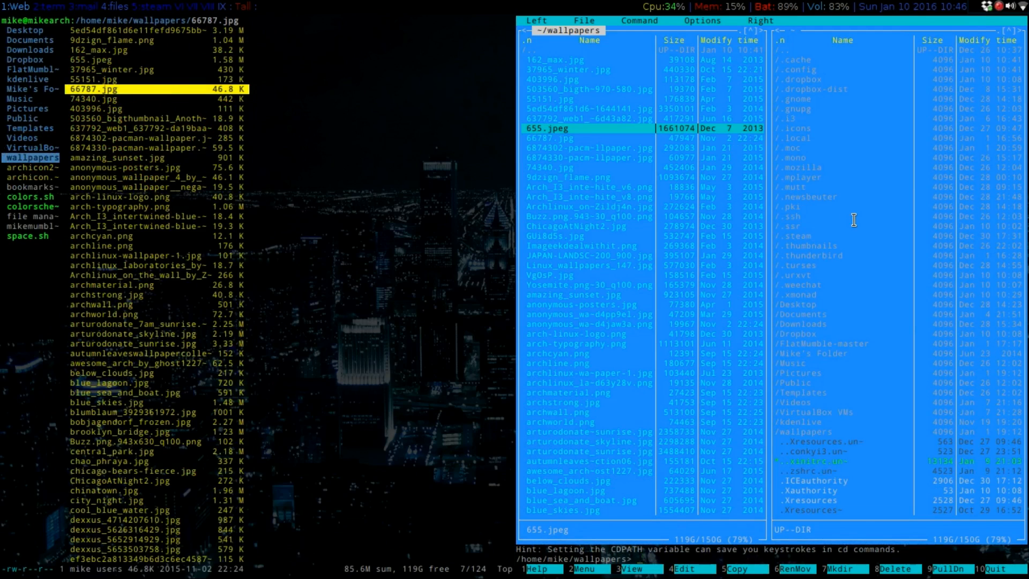
{"action": "mouse_move", "coordinate": [591, 263]}
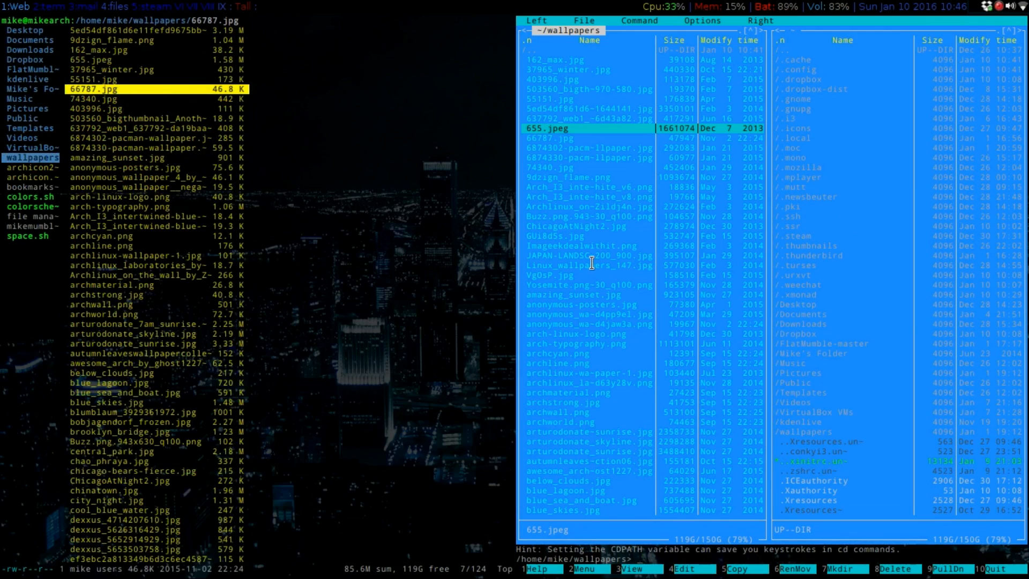
{"action": "mouse_move", "coordinate": [816, 187]}
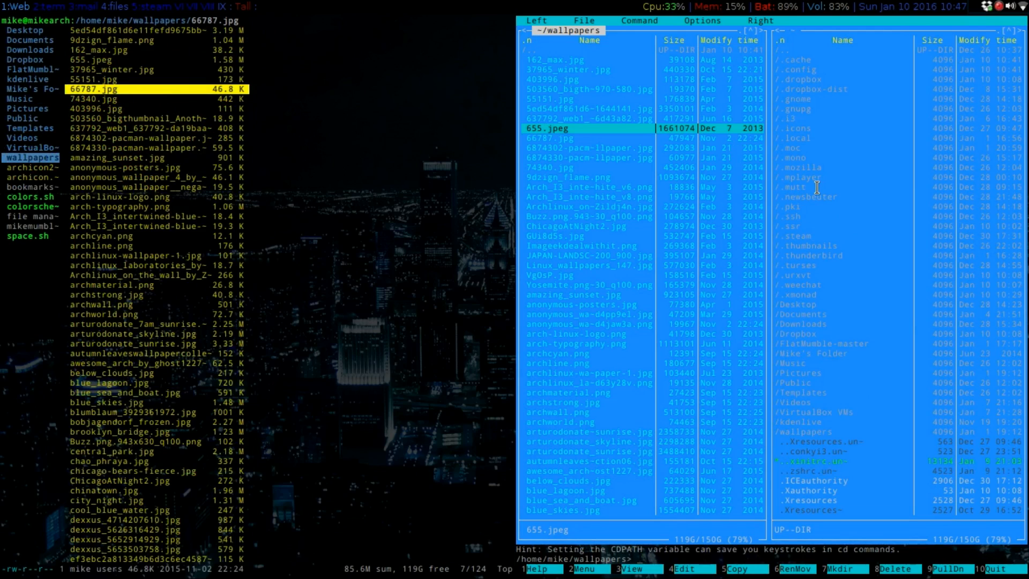
- Select Archlinux_on_the_wall_by_Zildj4n.jpg and show the Options menu
{"action": "left_click", "coordinate": [583, 177]}
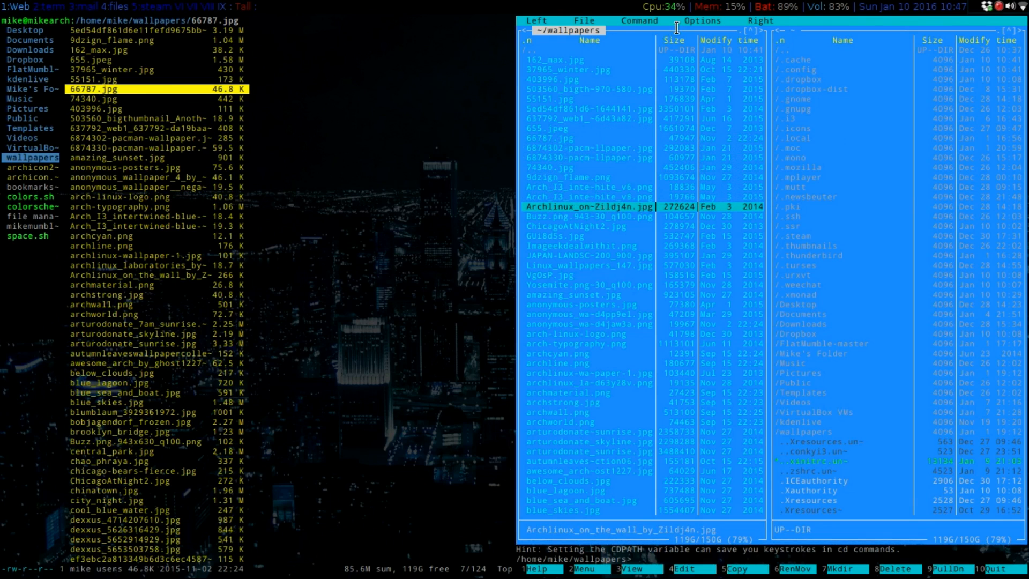
{"action": "left_click", "coordinate": [639, 20]}
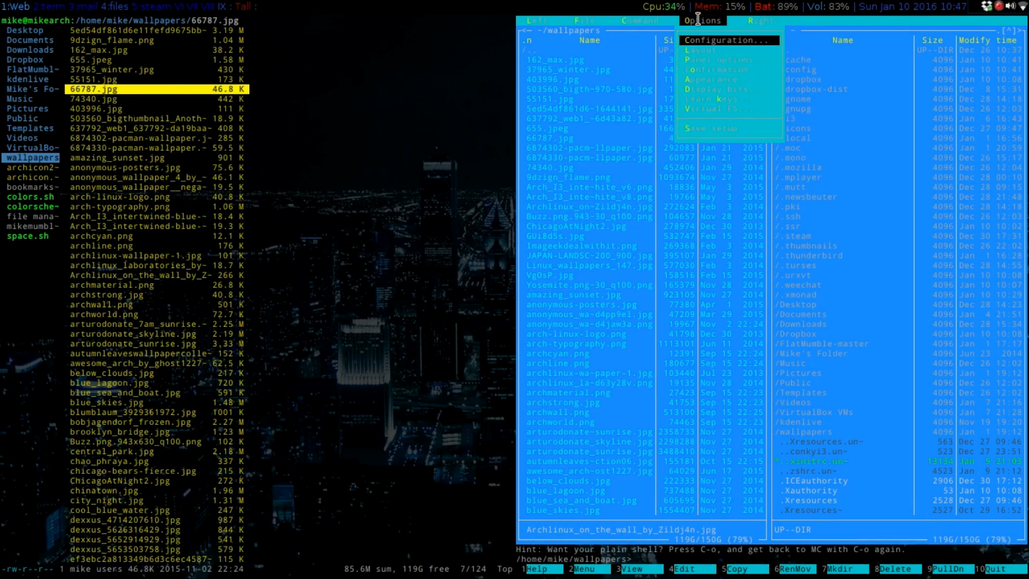
- Open Configuration, inspect the Shell patterns setting, and close the dialog
{"action": "left_click", "coordinate": [721, 40]}
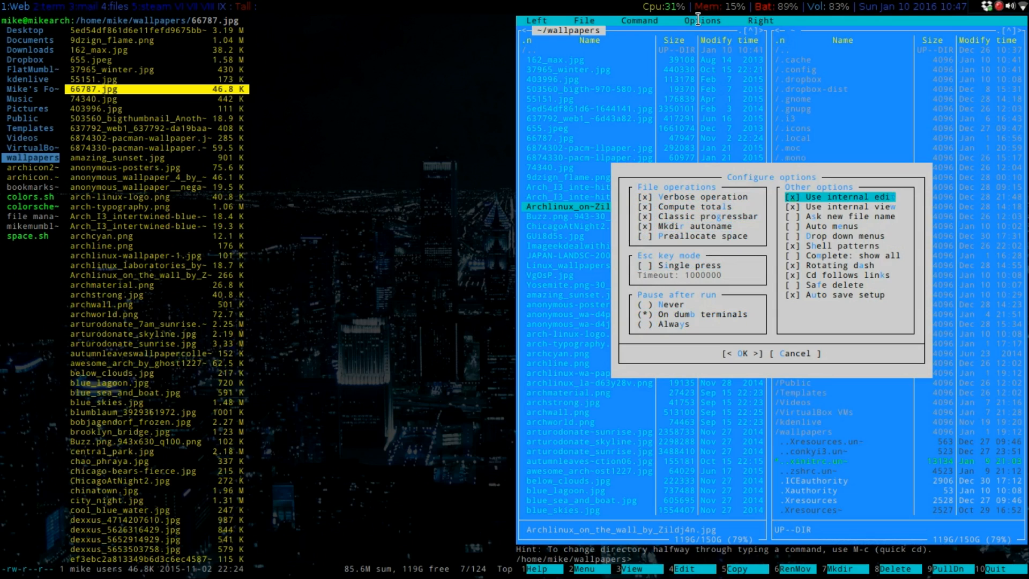
{"action": "left_click", "coordinate": [843, 245]}
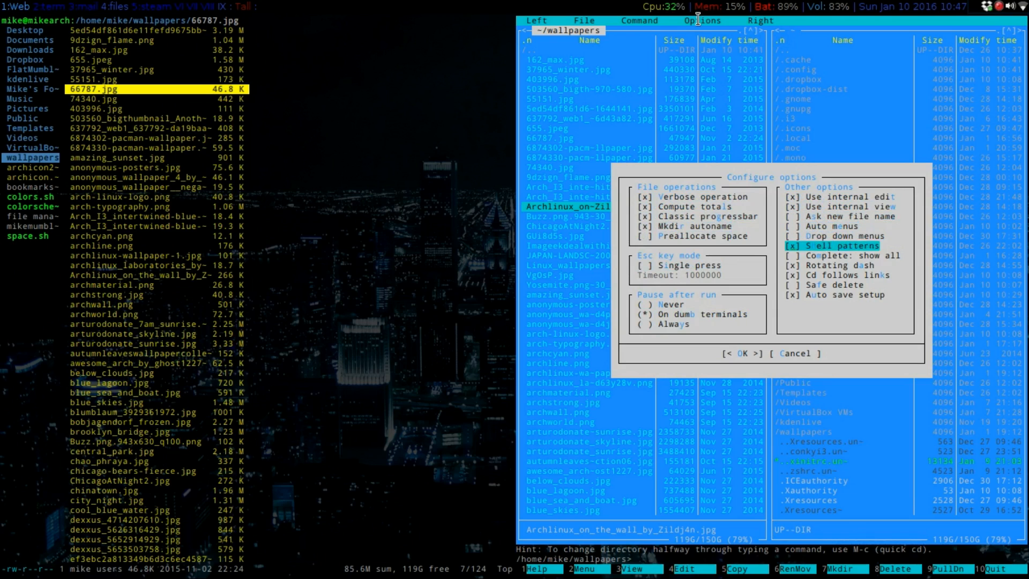
{"action": "left_click", "coordinate": [839, 255]}
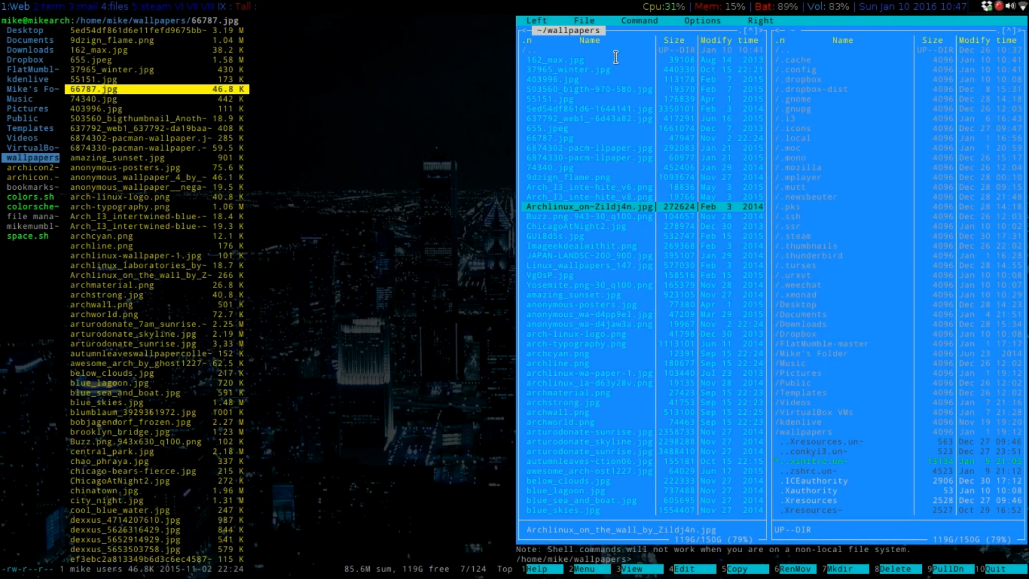
- Show the File and Left pulldown menus, ending back on File
{"action": "left_click", "coordinate": [583, 20]}
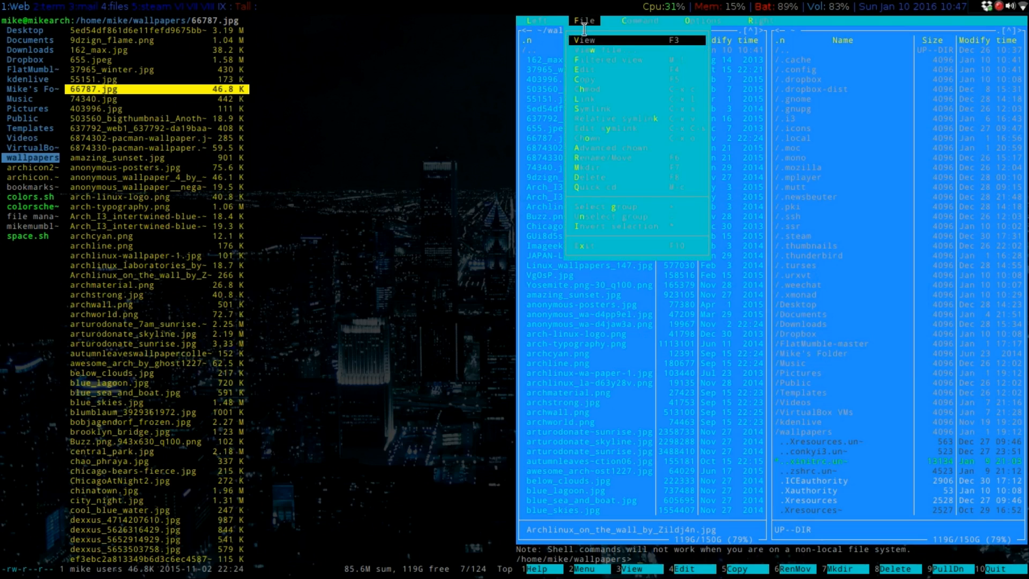
{"action": "left_click", "coordinate": [534, 20]}
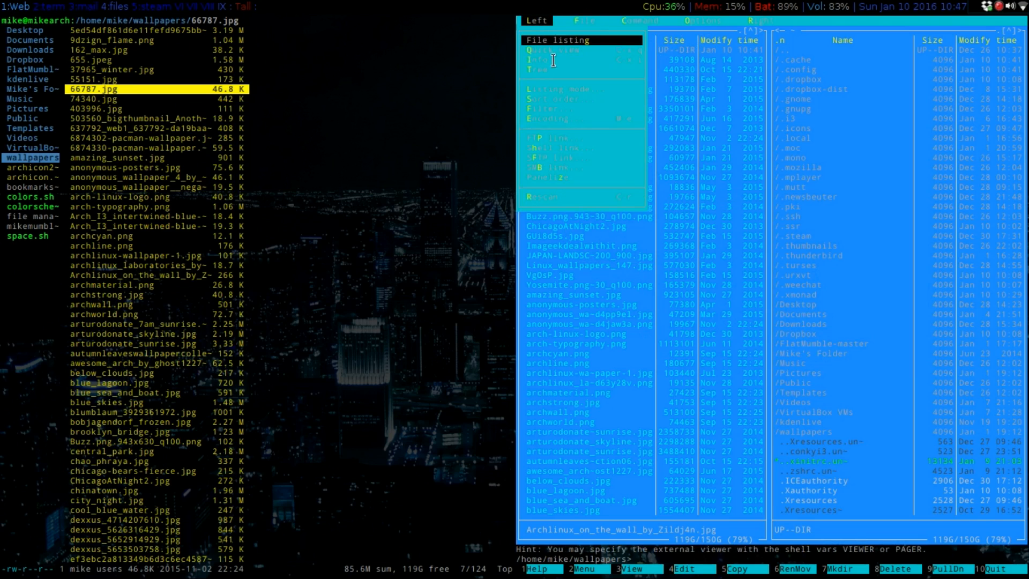
{"action": "mouse_move", "coordinate": [597, 128]}
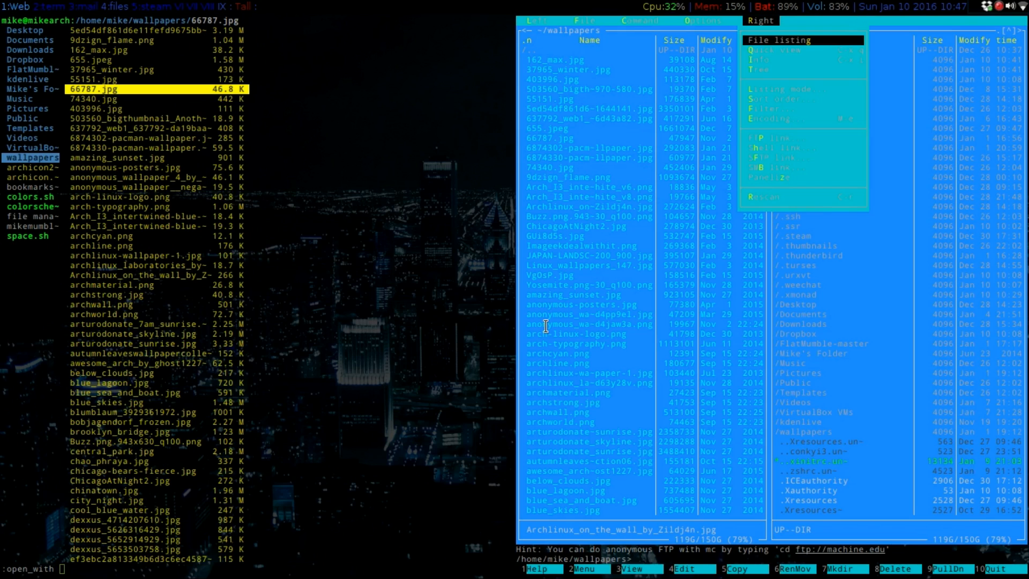
{"action": "mouse_move", "coordinate": [588, 303]}
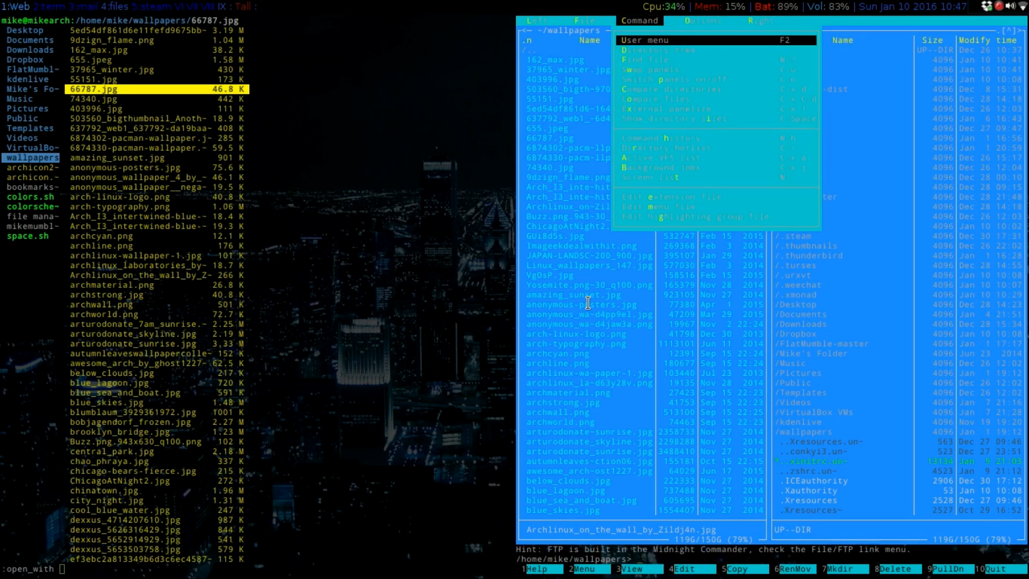
{"action": "left_click", "coordinate": [583, 20]}
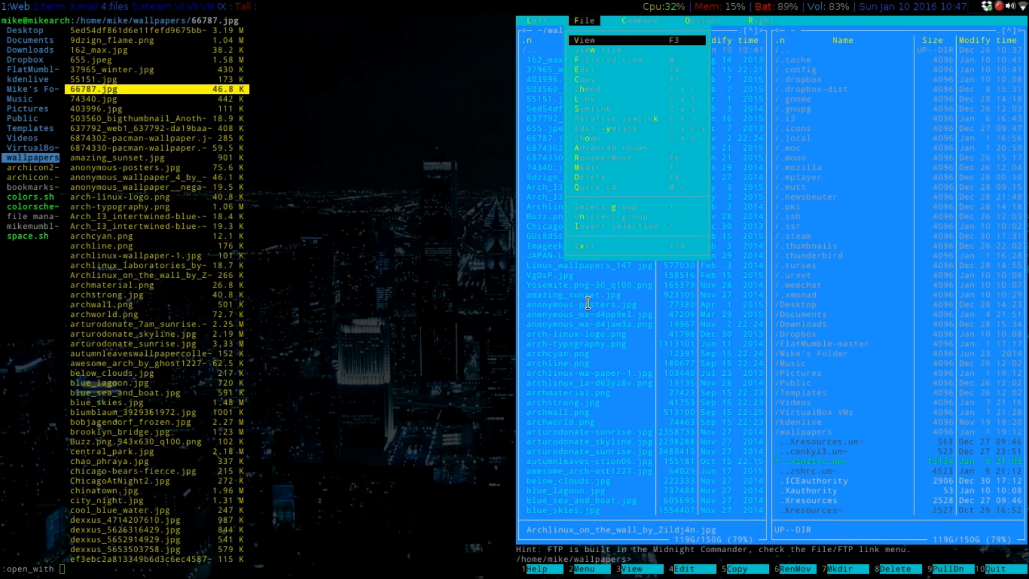